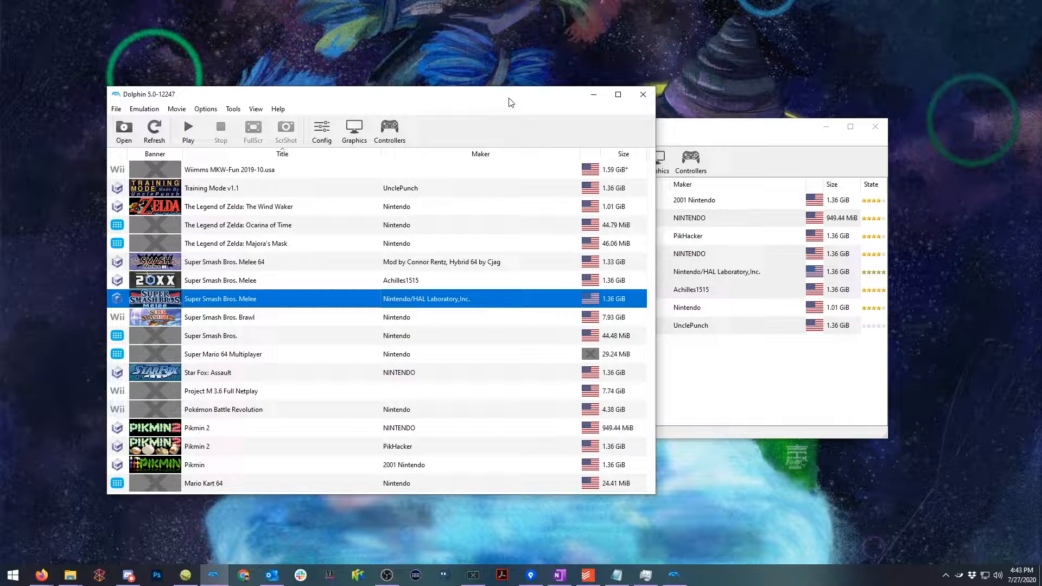
{"action": "mouse_move", "coordinate": [266, 310]}
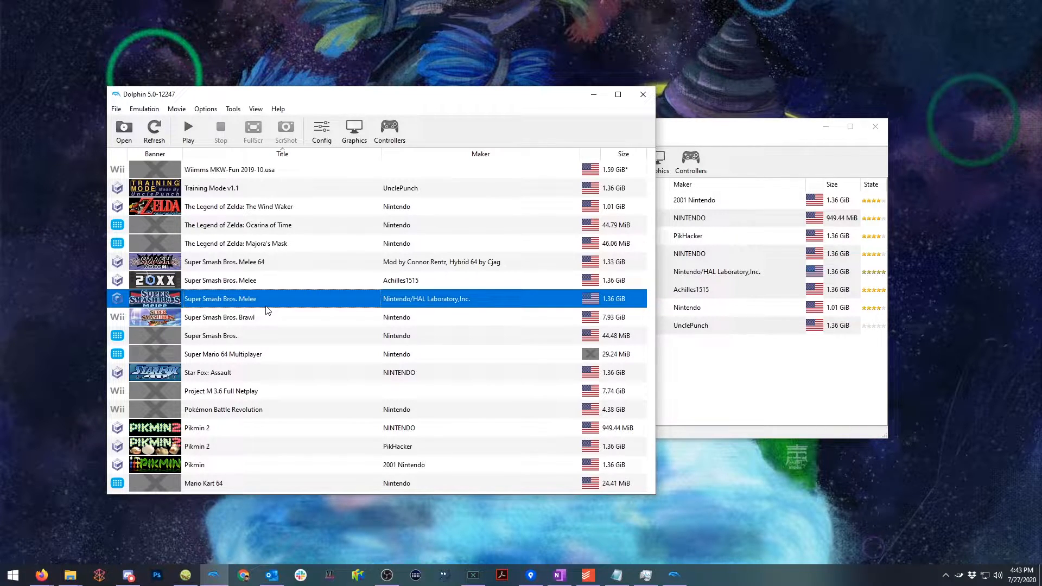
{"action": "mouse_move", "coordinate": [289, 305]}
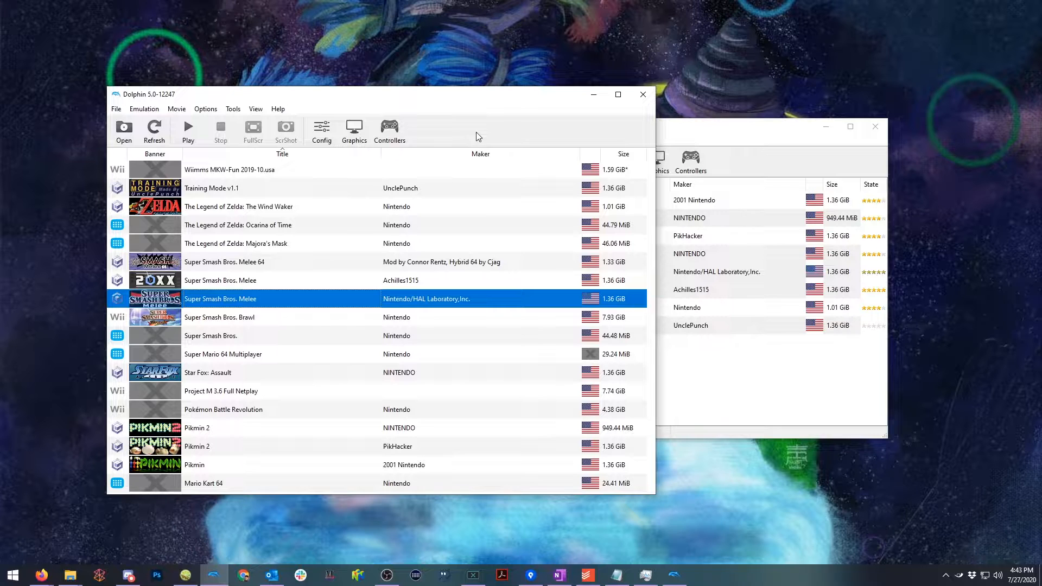
{"action": "mouse_move", "coordinate": [427, 233]}
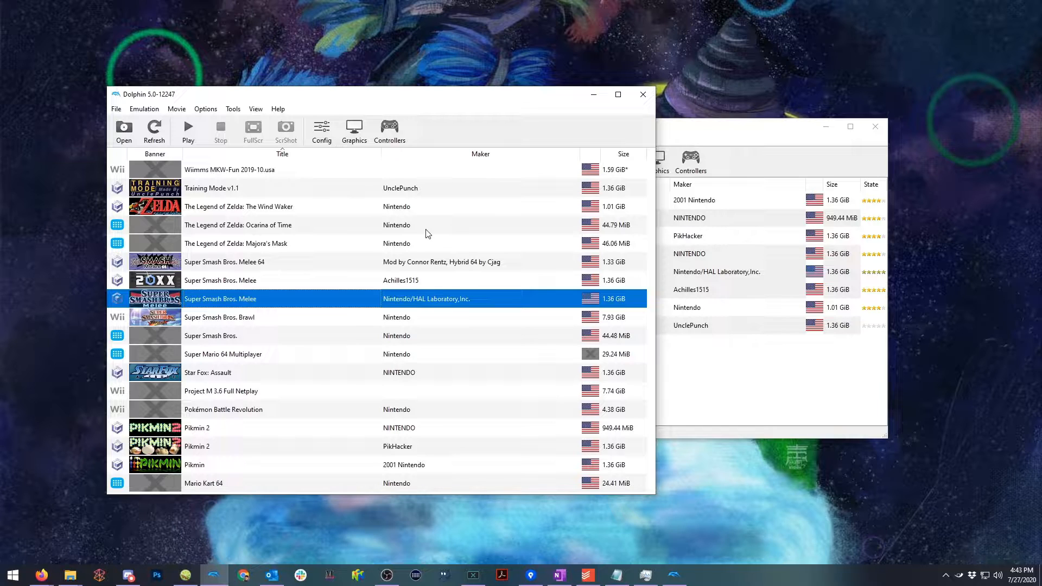
{"action": "mouse_move", "coordinate": [448, 102]}
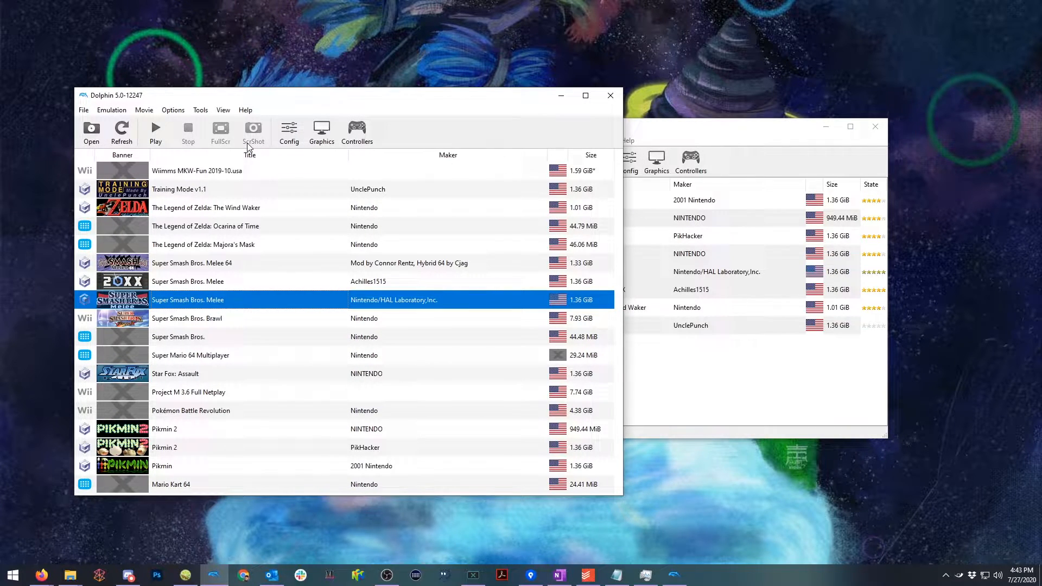
{"action": "mouse_move", "coordinate": [703, 136]}
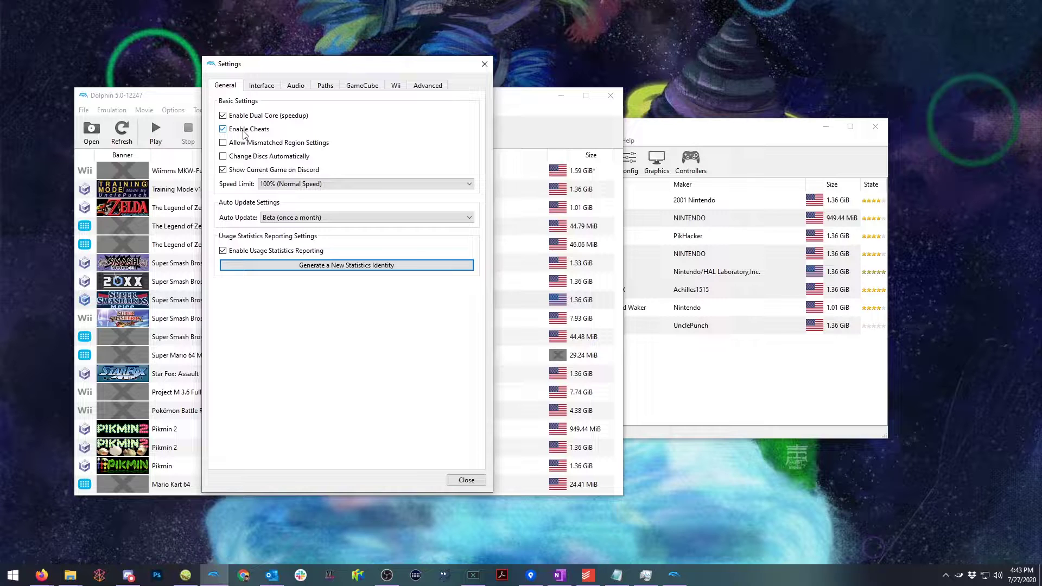
Step: Close Settings and review the Graphics Enhancements (3x Native) and Advanced tabs
{"action": "left_click", "coordinate": [466, 480]}
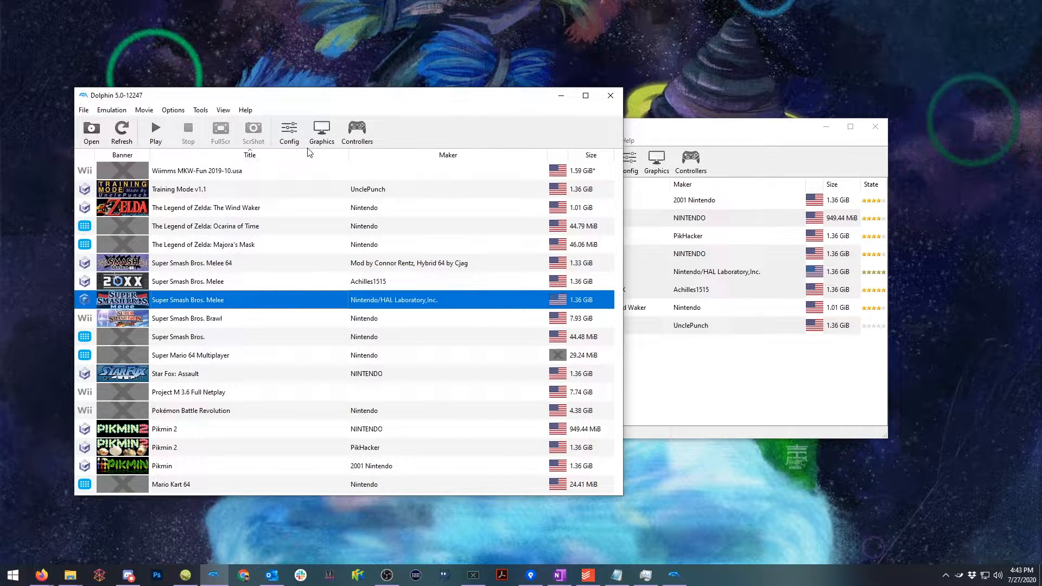
{"action": "left_click", "coordinate": [321, 130]}
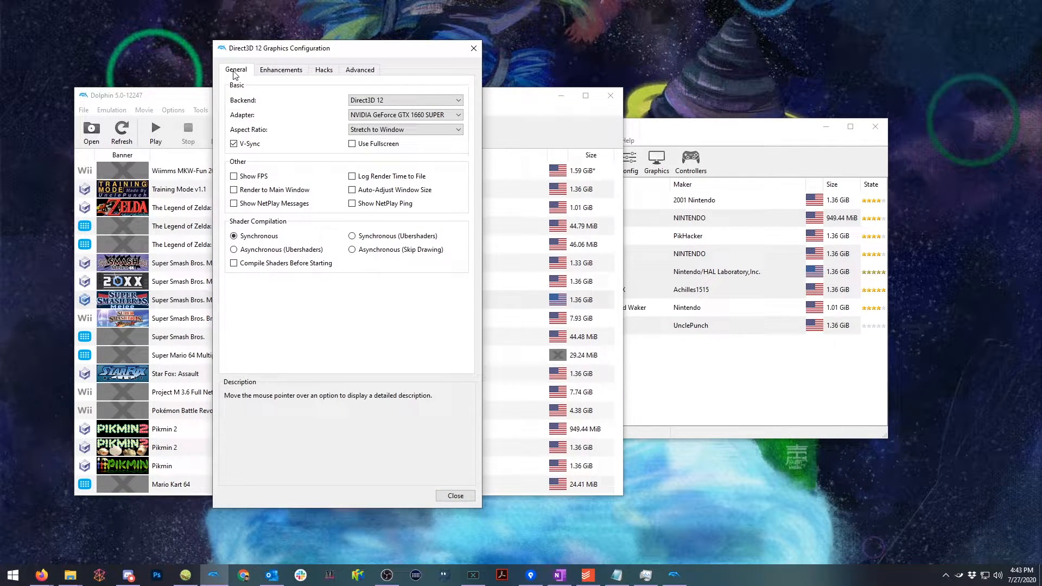
{"action": "mouse_move", "coordinate": [405, 133]}
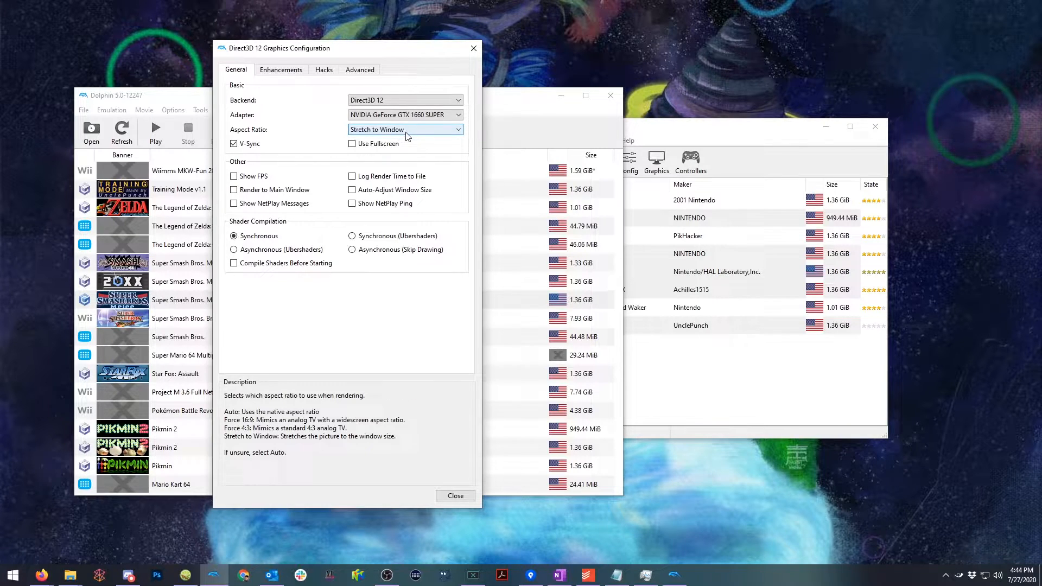
{"action": "mouse_move", "coordinate": [251, 131]}
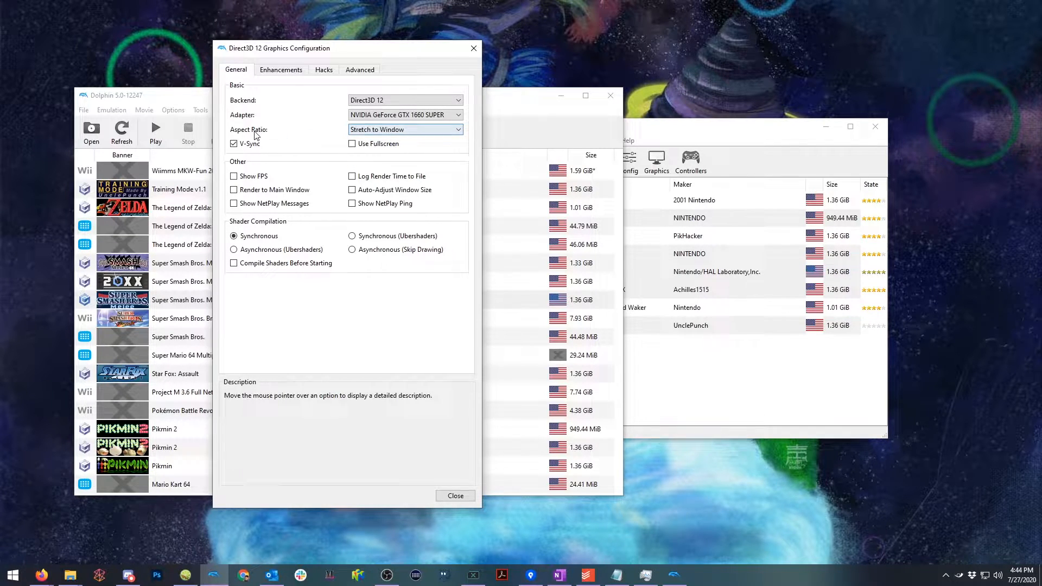
{"action": "mouse_move", "coordinate": [279, 77]}
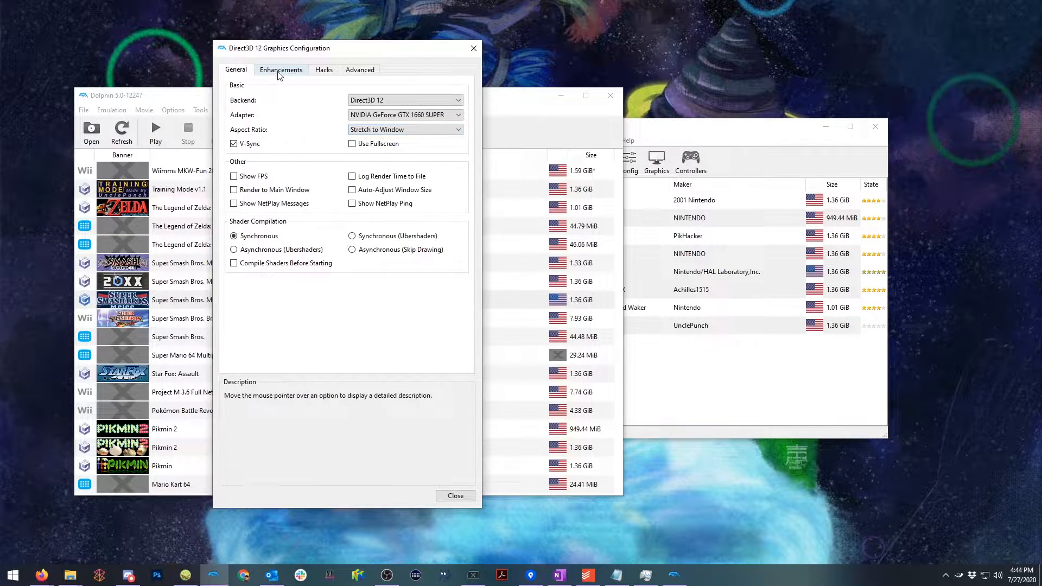
{"action": "left_click", "coordinate": [280, 70]}
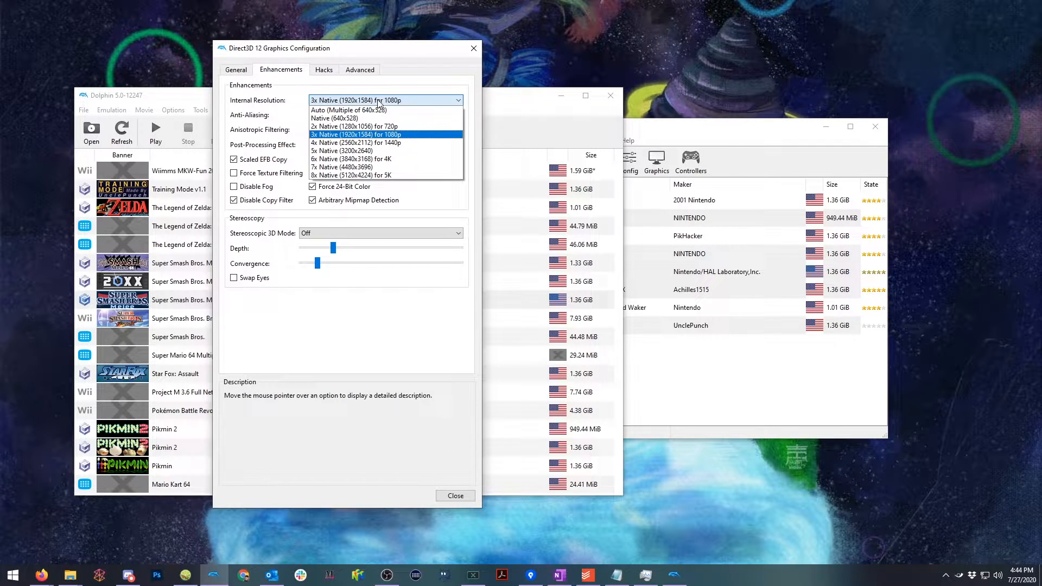
{"action": "left_click", "coordinate": [385, 134]}
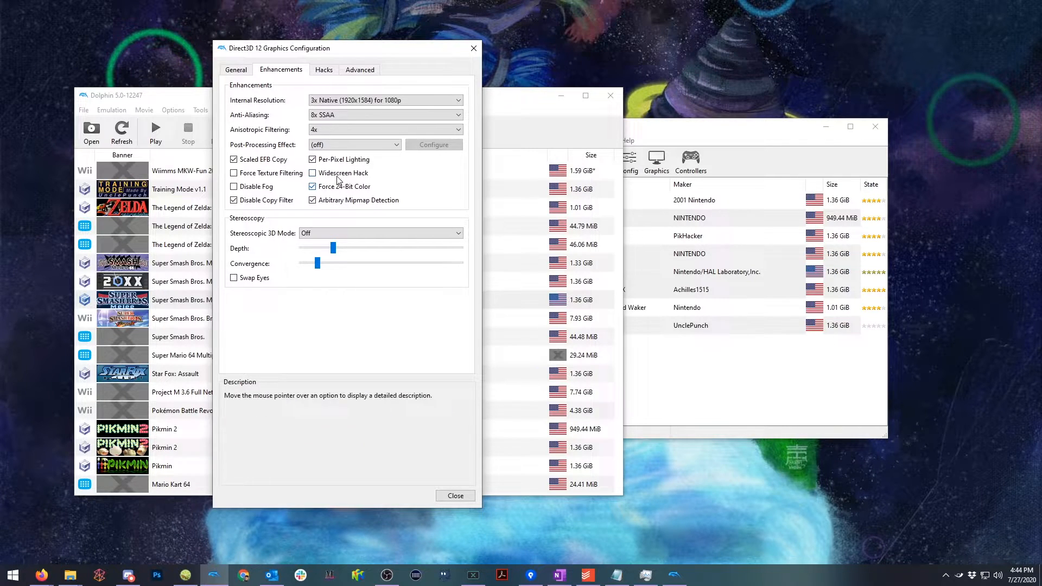
{"action": "left_click", "coordinate": [360, 70]}
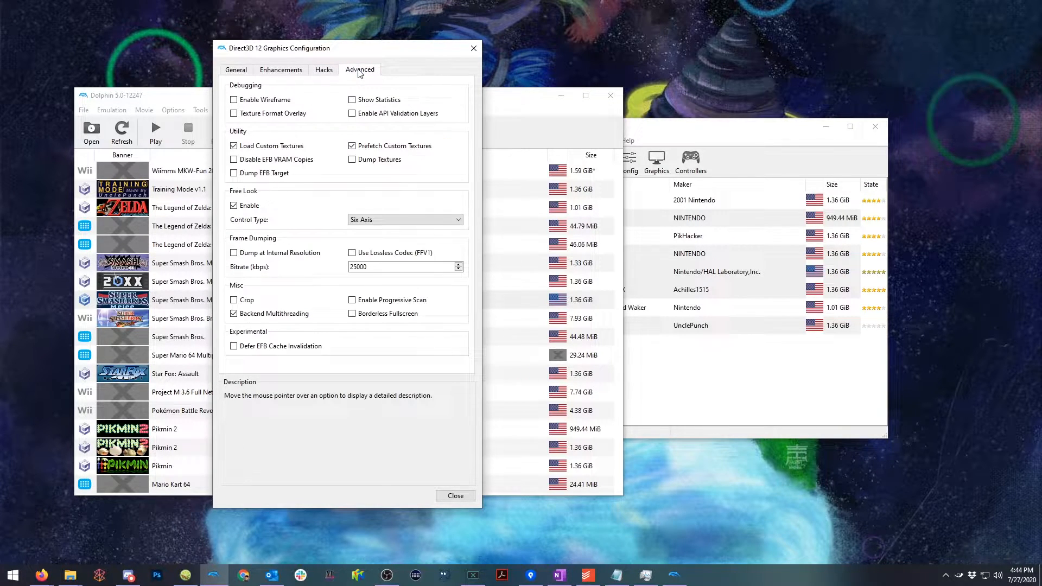
{"action": "left_click", "coordinate": [454, 496]}
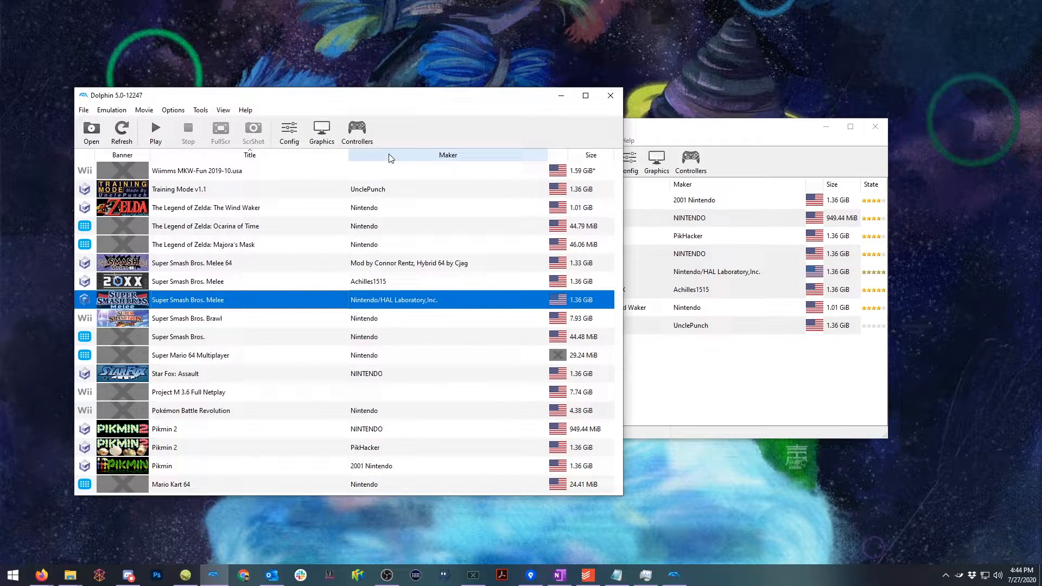
Step: Enable True Widescreen (Advanced), Additional Debug Background Colors and Start Vs. With only 1 Player for Melee
{"action": "right_click", "coordinate": [187, 300]}
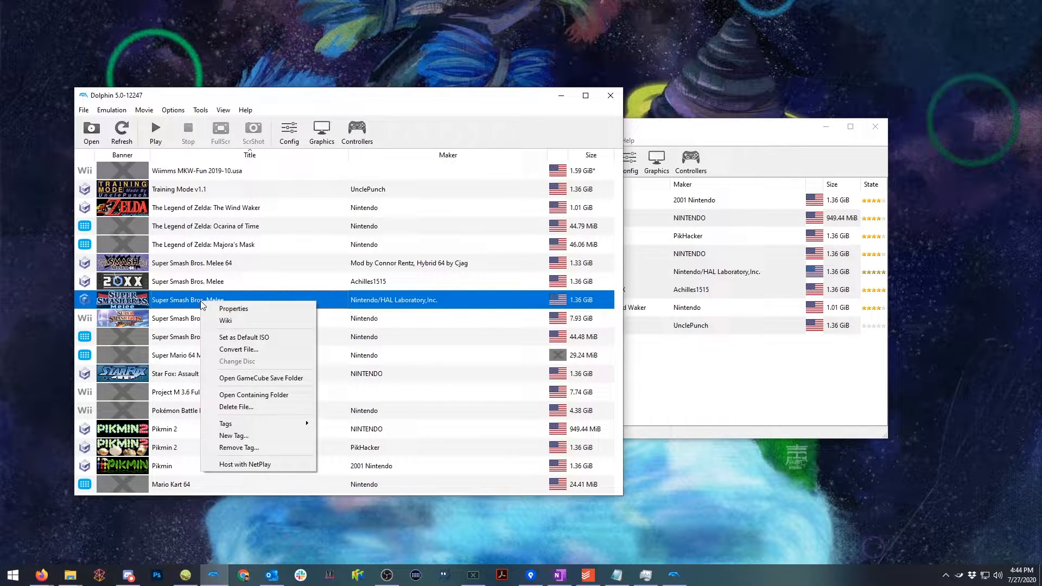
{"action": "left_click", "coordinate": [234, 308]}
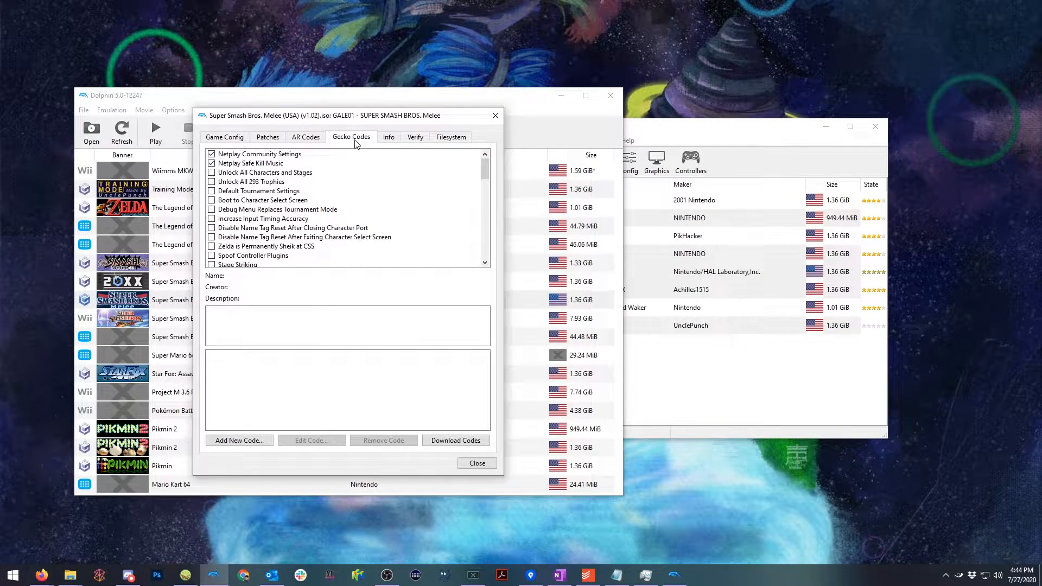
{"action": "left_click", "coordinate": [259, 154]}
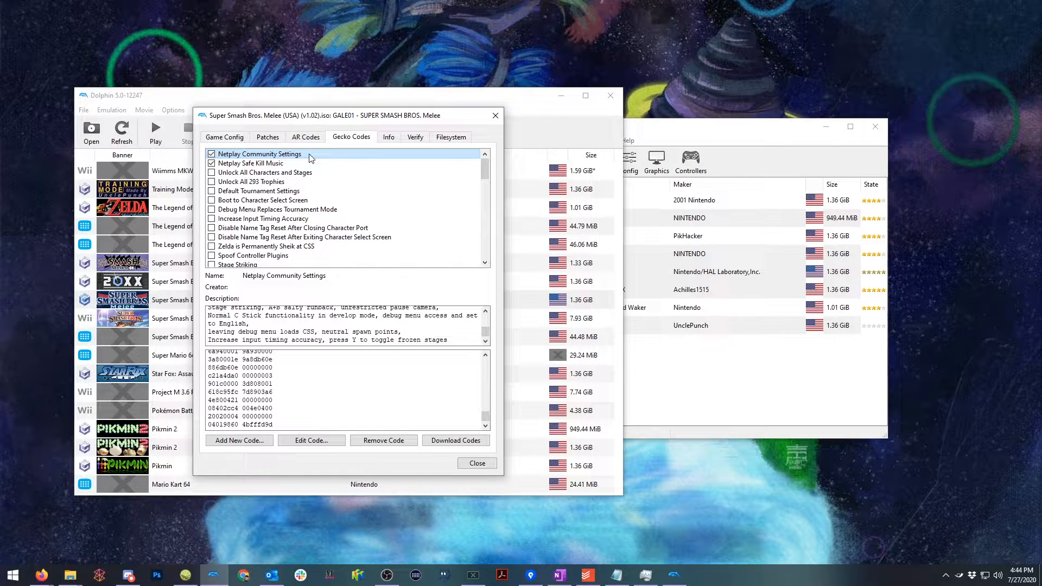
{"action": "mouse_move", "coordinate": [378, 365]}
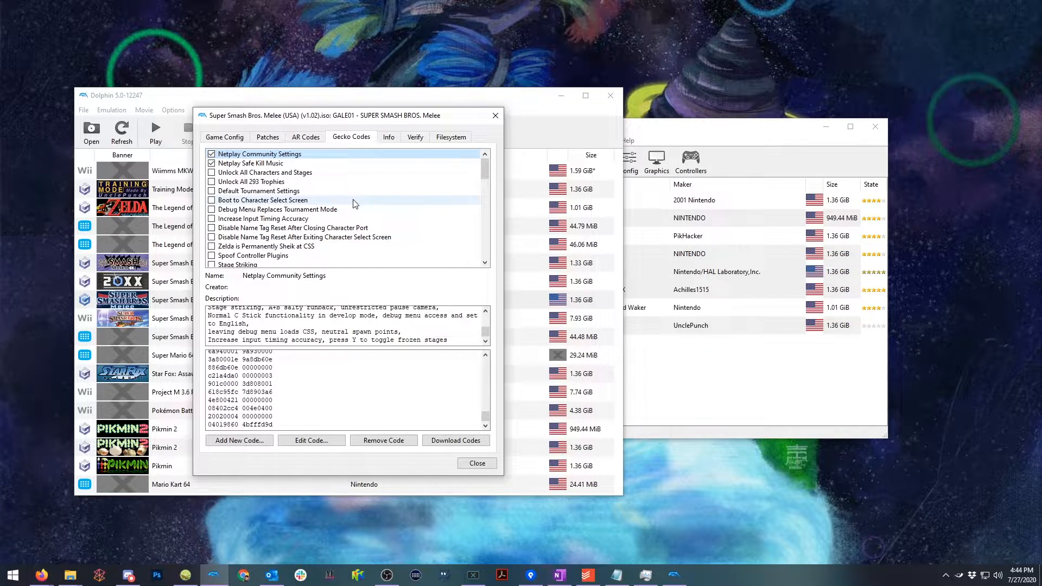
{"action": "scroll", "scroll_direction": "down", "scroll_amount": 3}
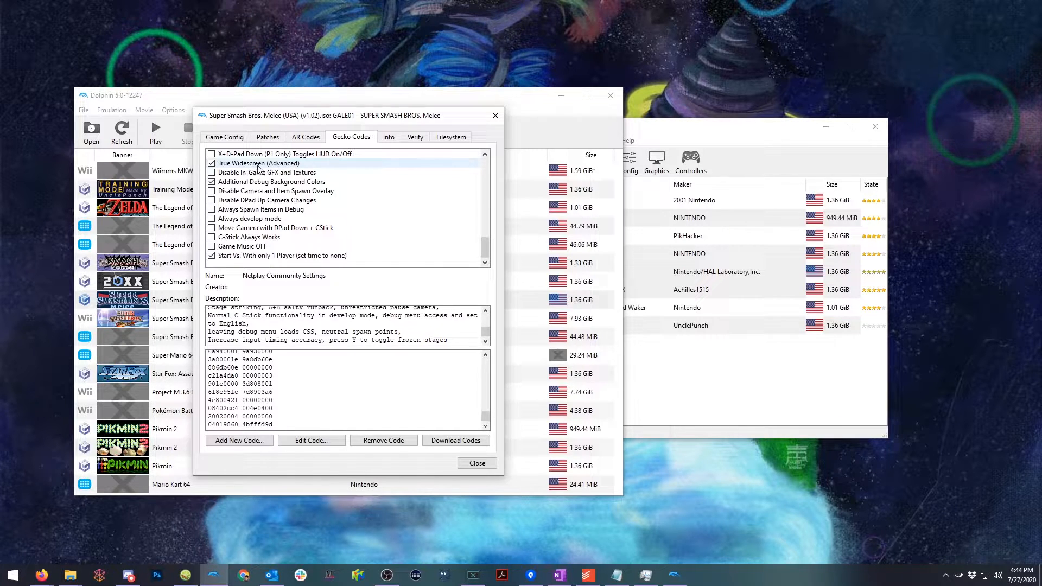
{"action": "left_click", "coordinate": [258, 163]}
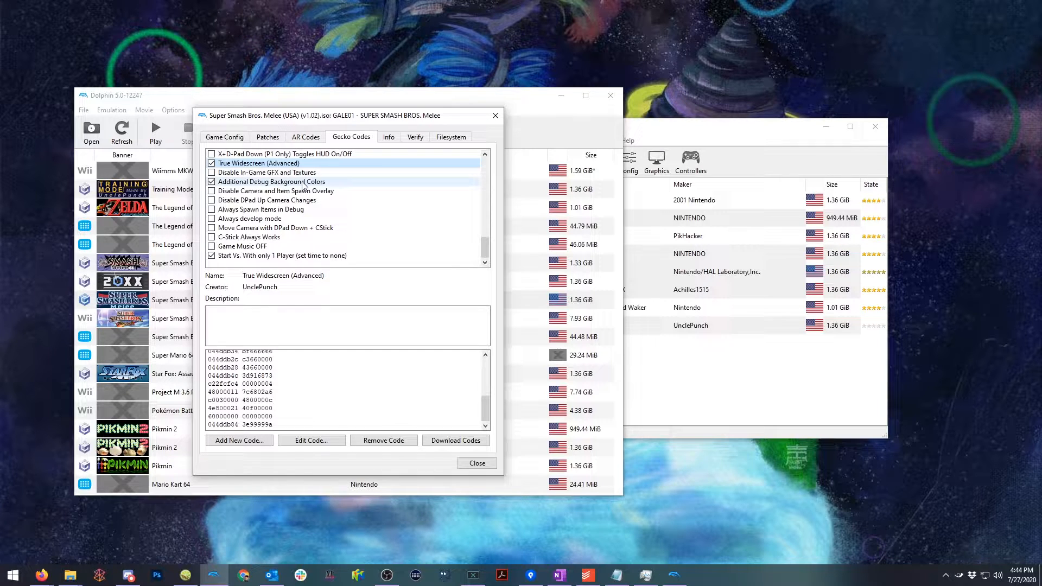
{"action": "left_click", "coordinate": [270, 182]}
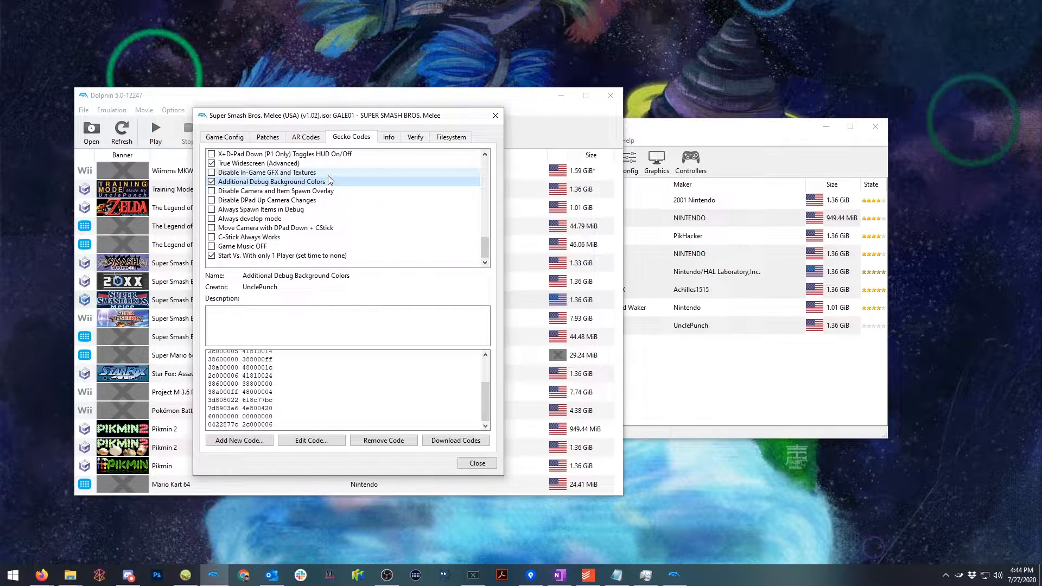
{"action": "left_click", "coordinate": [282, 255]}
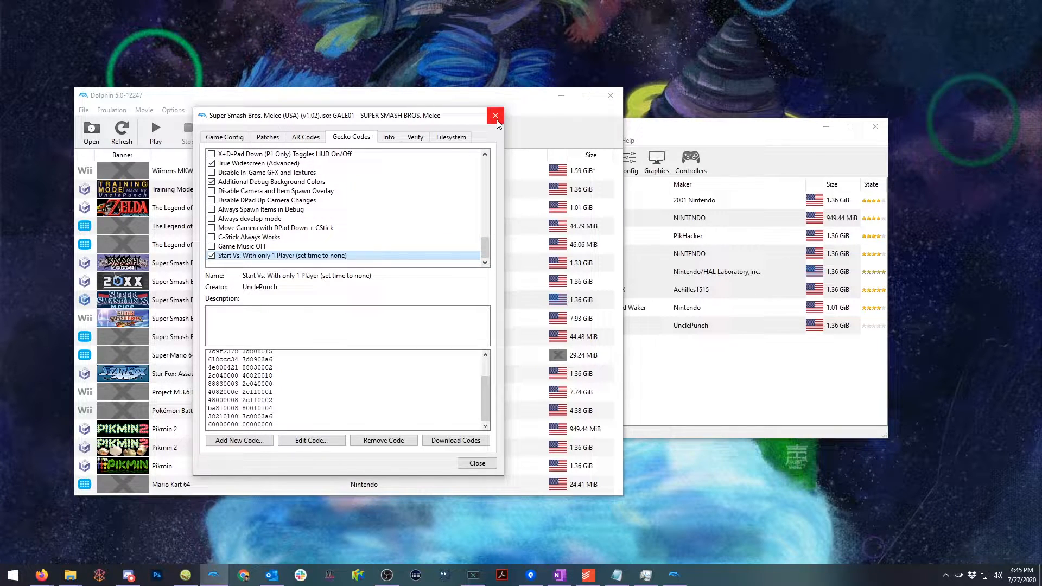
{"action": "mouse_move", "coordinate": [477, 155]}
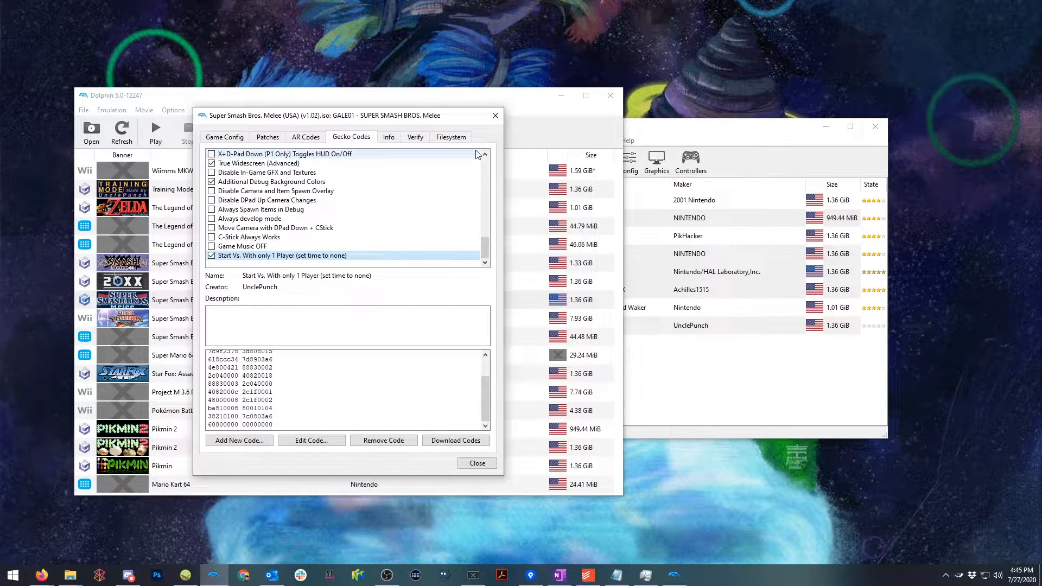
{"action": "left_click", "coordinate": [476, 462]}
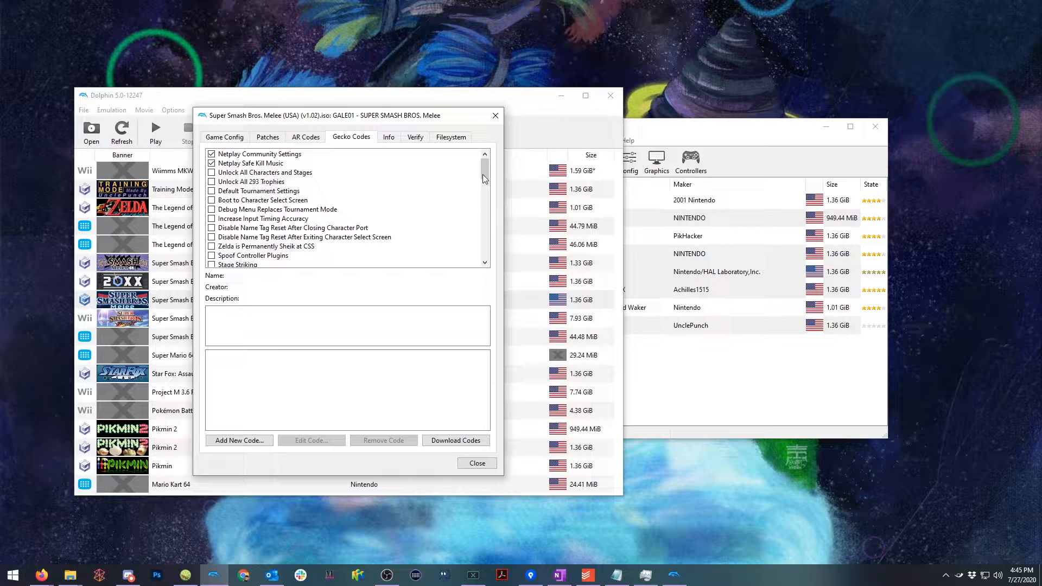
Step: Review the older build's Melee Gecko codes and GAL.ini config, then close its properties
{"action": "left_click", "coordinate": [239, 440]}
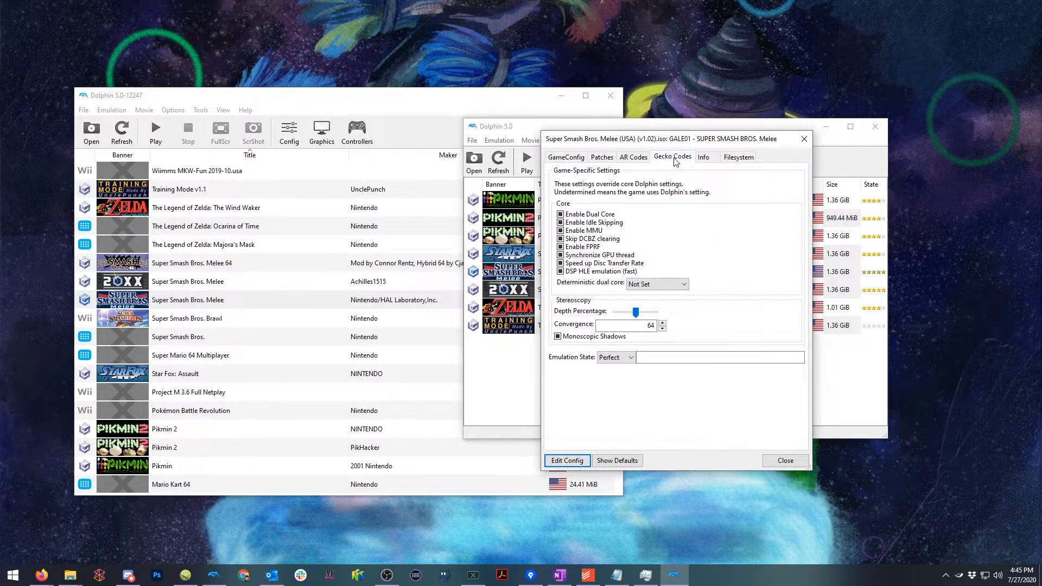
{"action": "left_click", "coordinate": [672, 156]}
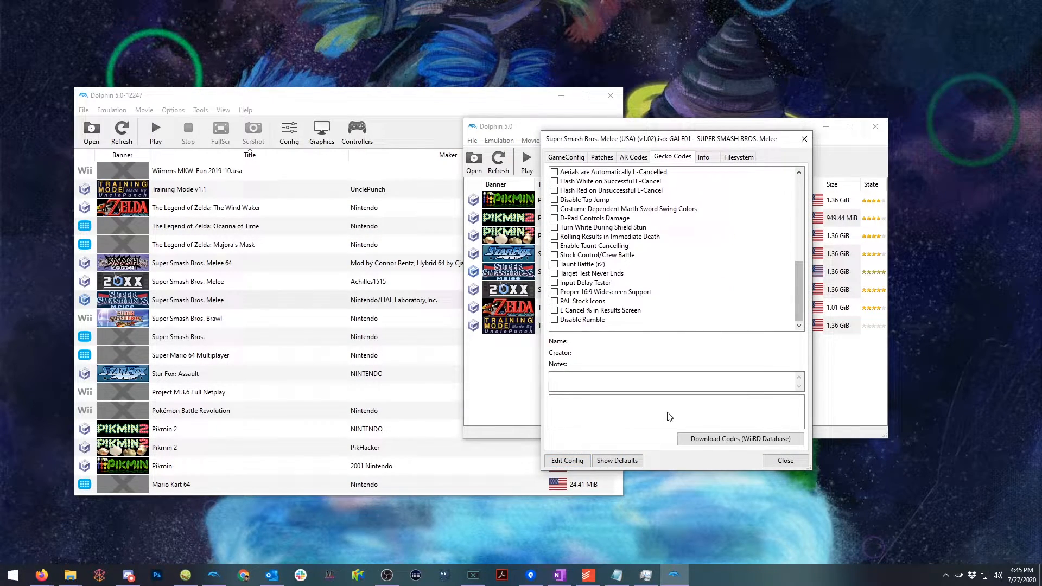
{"action": "left_click", "coordinate": [567, 461]}
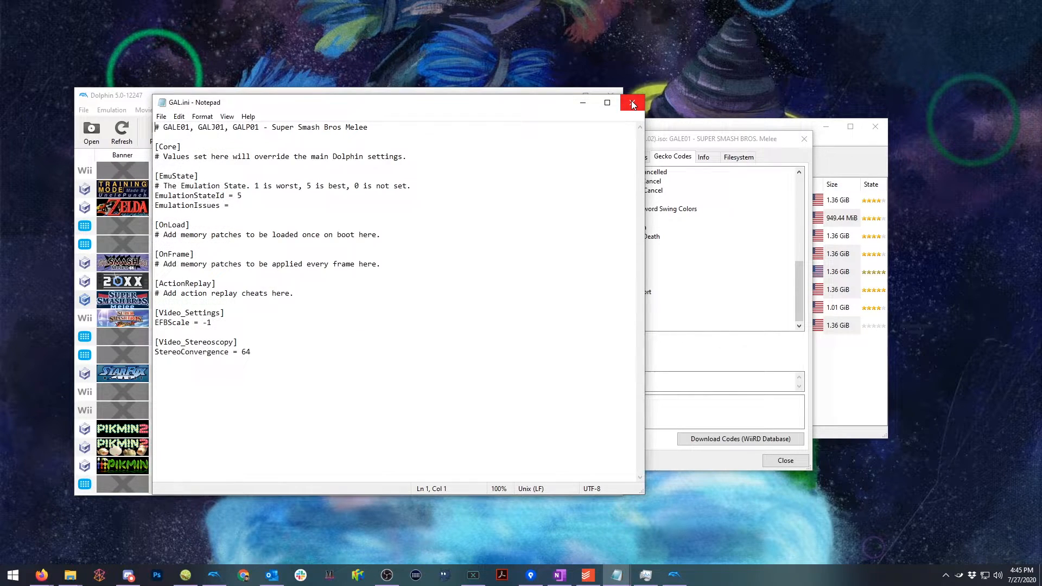
{"action": "left_click", "coordinate": [632, 103]}
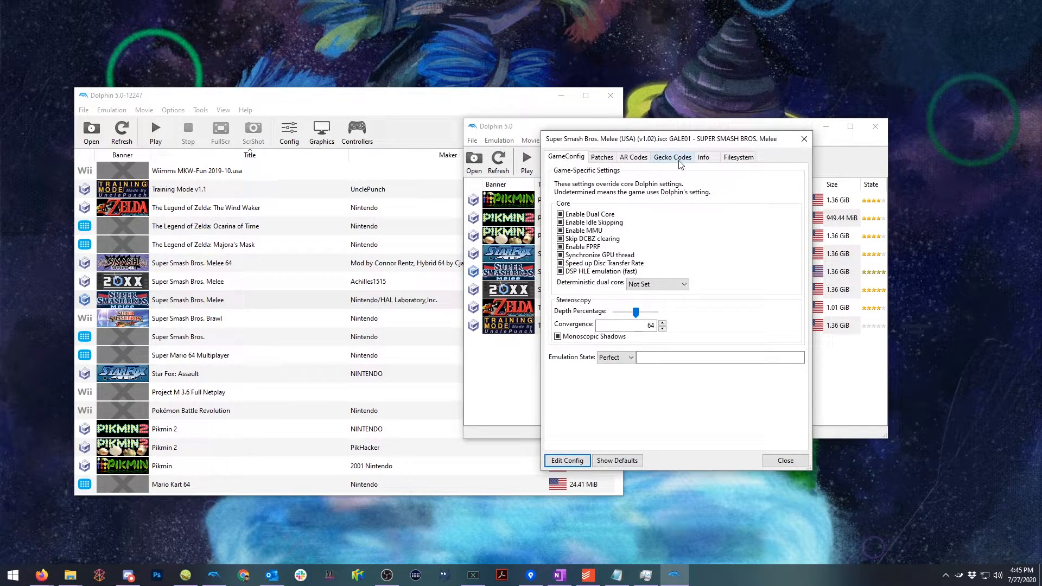
{"action": "left_click", "coordinate": [672, 156]}
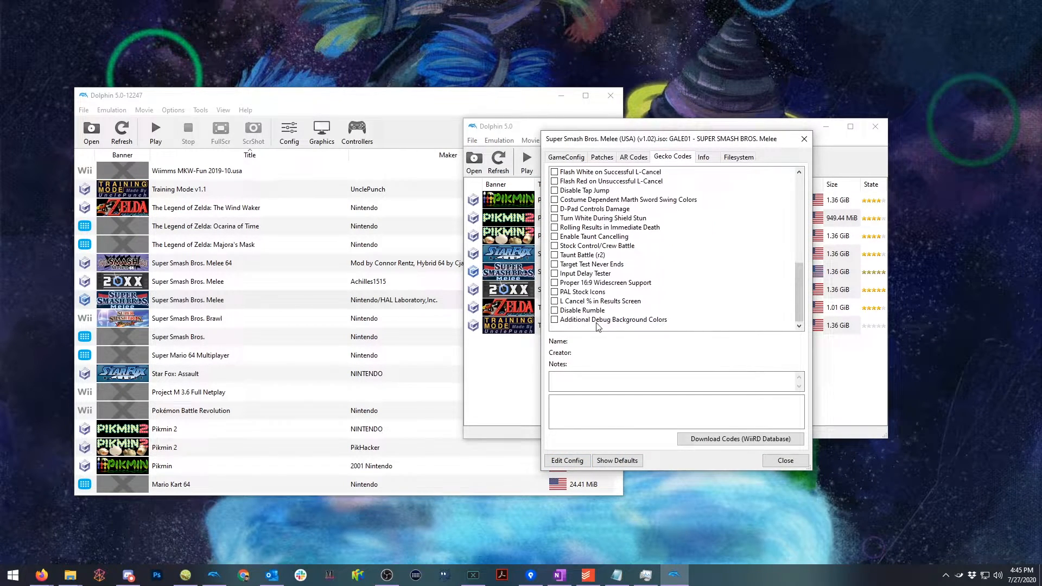
{"action": "left_click", "coordinate": [613, 320]}
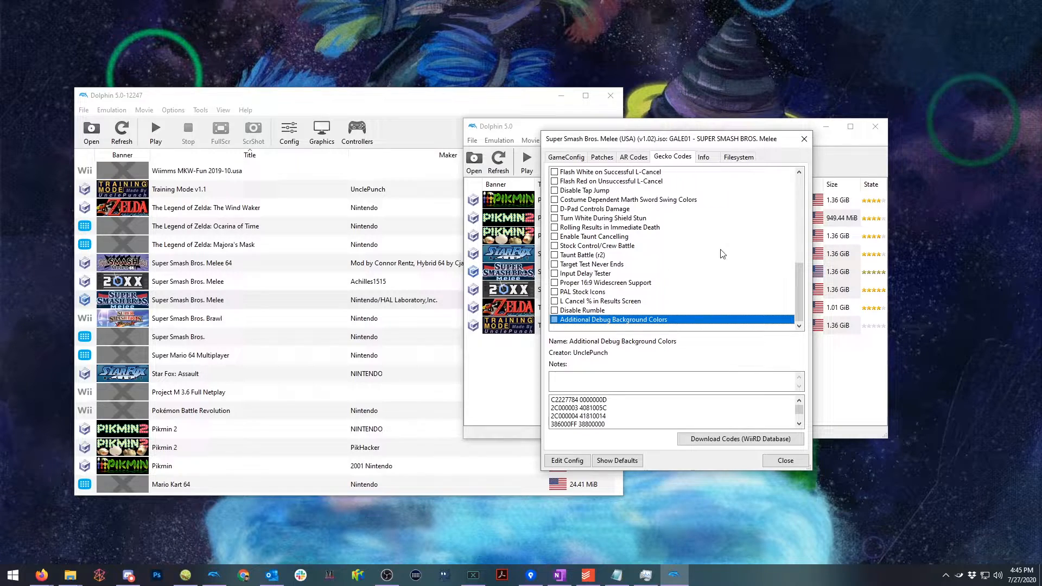
{"action": "left_click", "coordinate": [785, 460]}
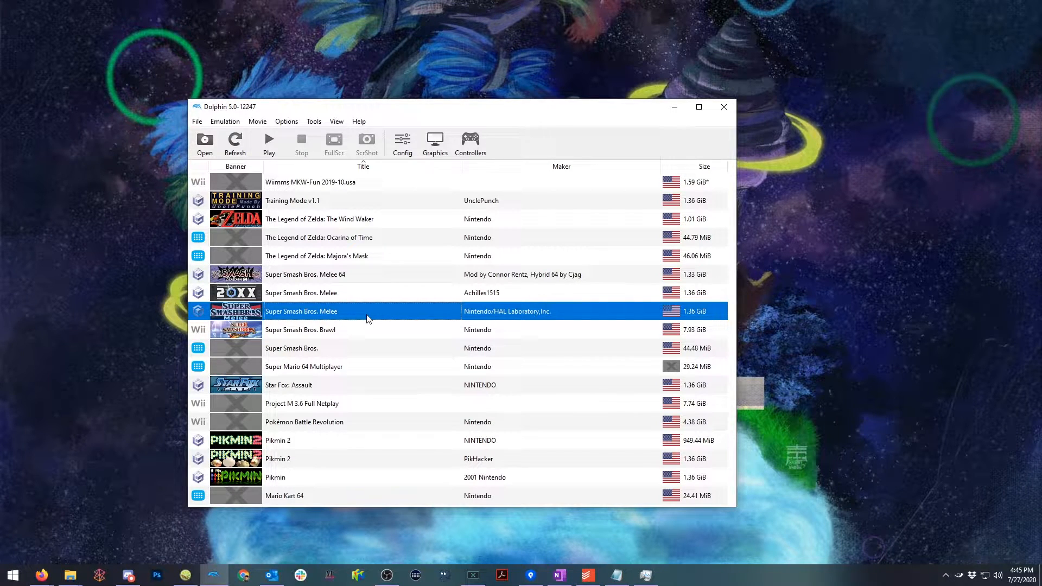
{"action": "mouse_move", "coordinate": [361, 315]}
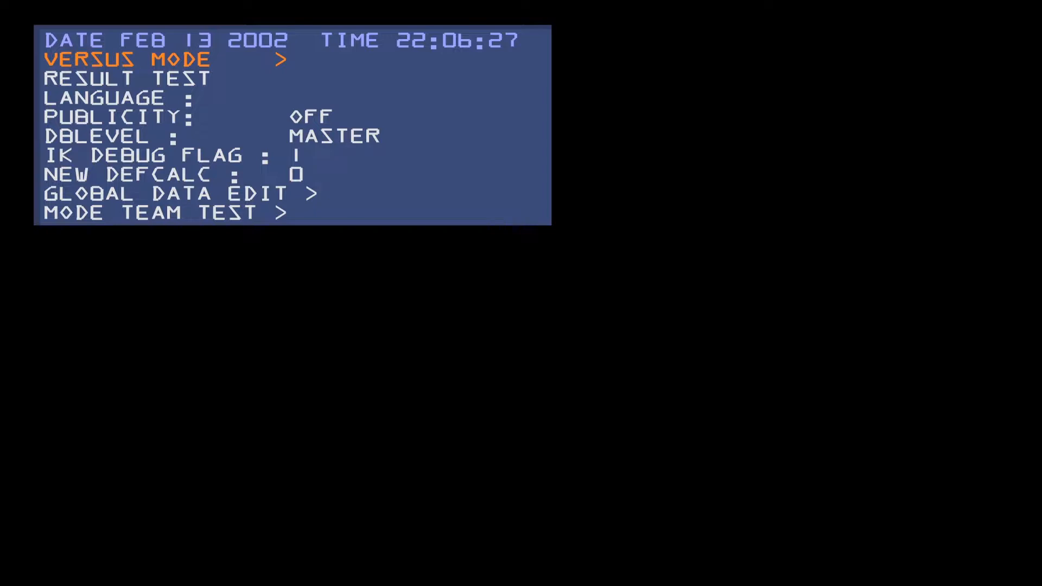
Step: Choose VERSUS MODE from Melee's debug menu to reach character select
{"action": "key", "text": "Down"}
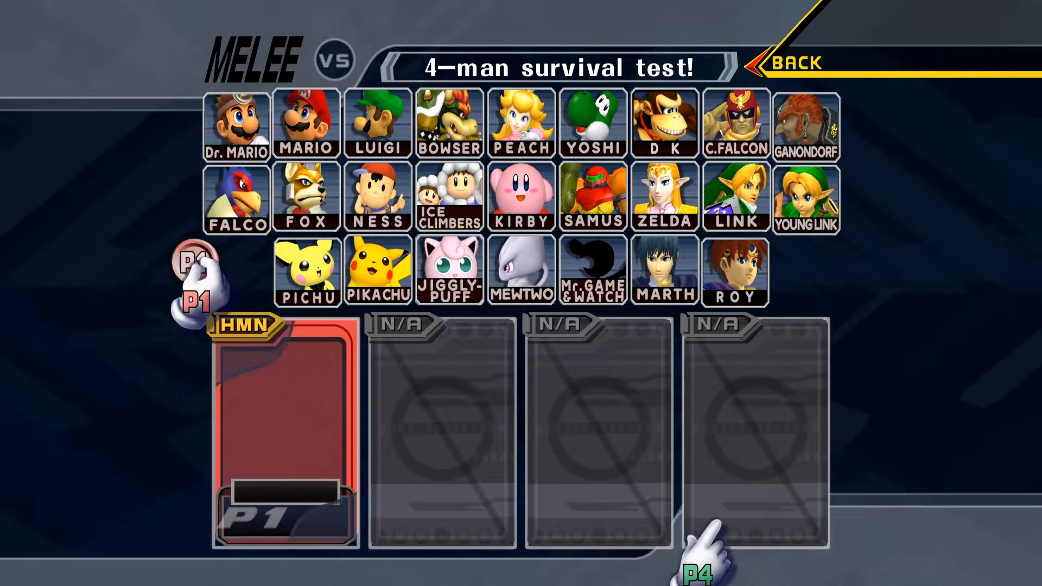
Step: Select Falco for player one and confirm to start the match
{"action": "left_click", "coordinate": [236, 207]}
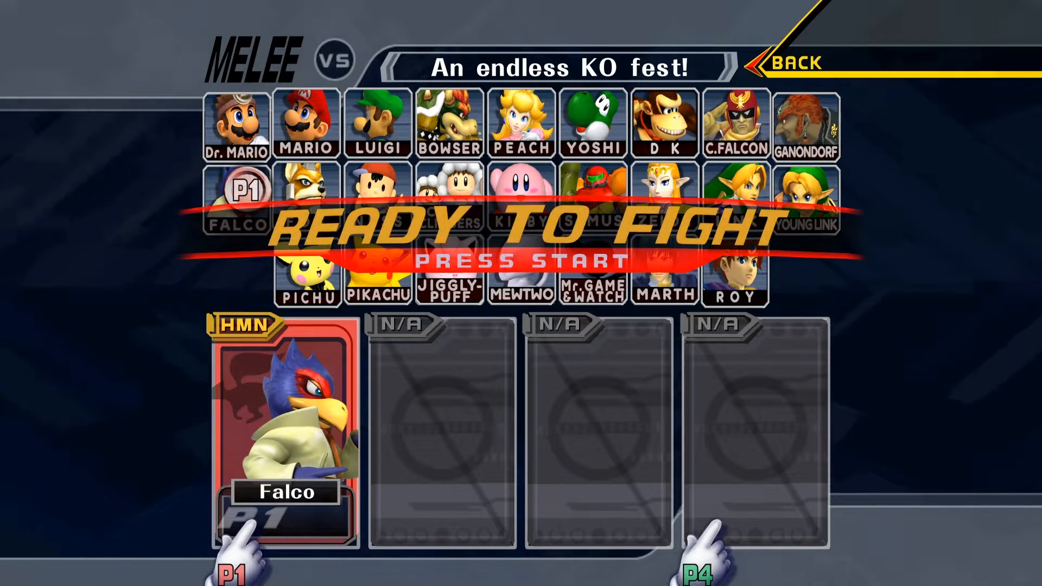
{"action": "key", "text": "enter"}
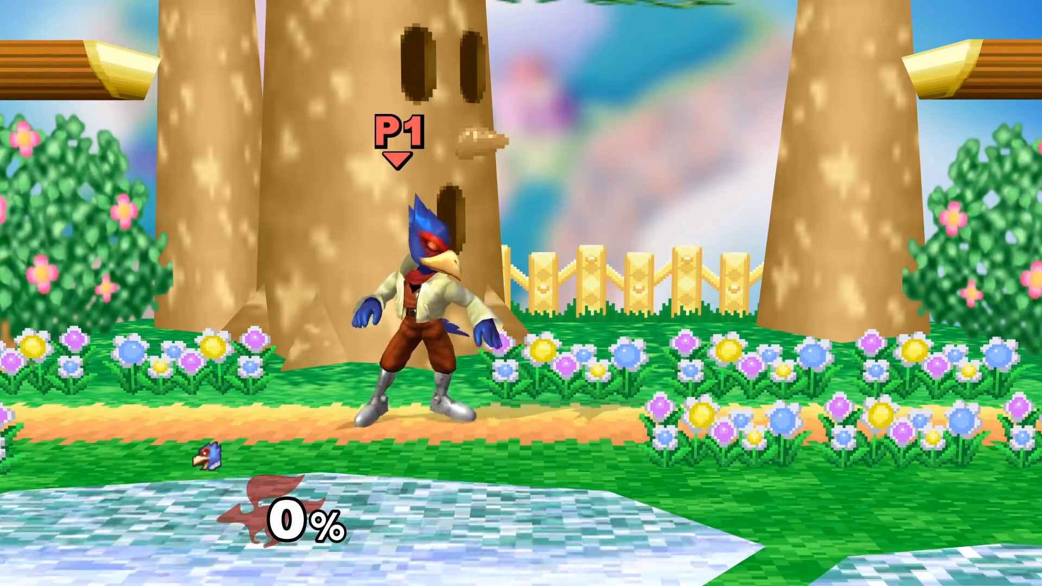
Step: Exit the match and pick Dream Land on Stage Select
{"action": "key", "text": "x"}
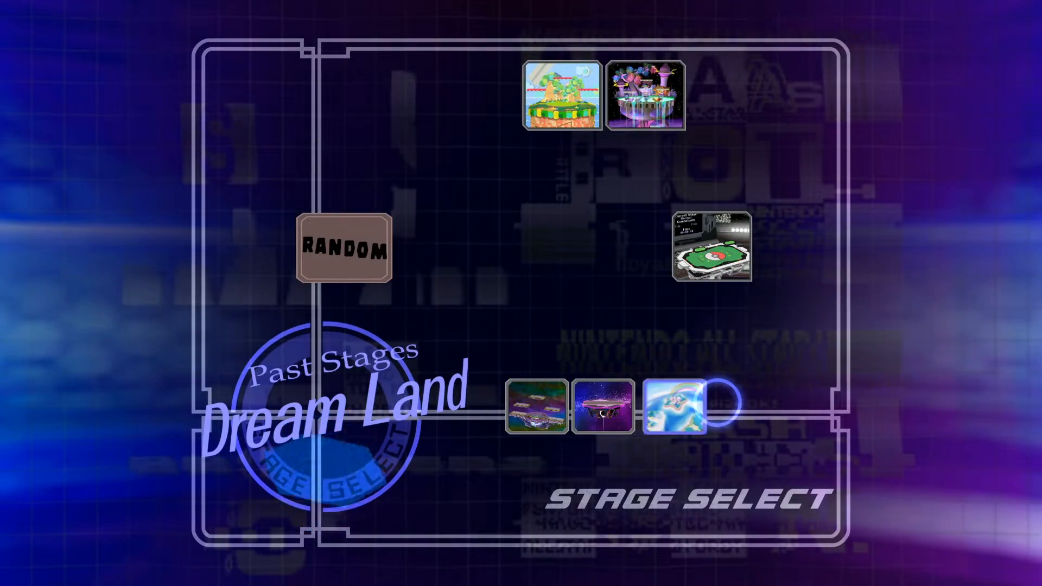
{"action": "left_click", "coordinate": [674, 415]}
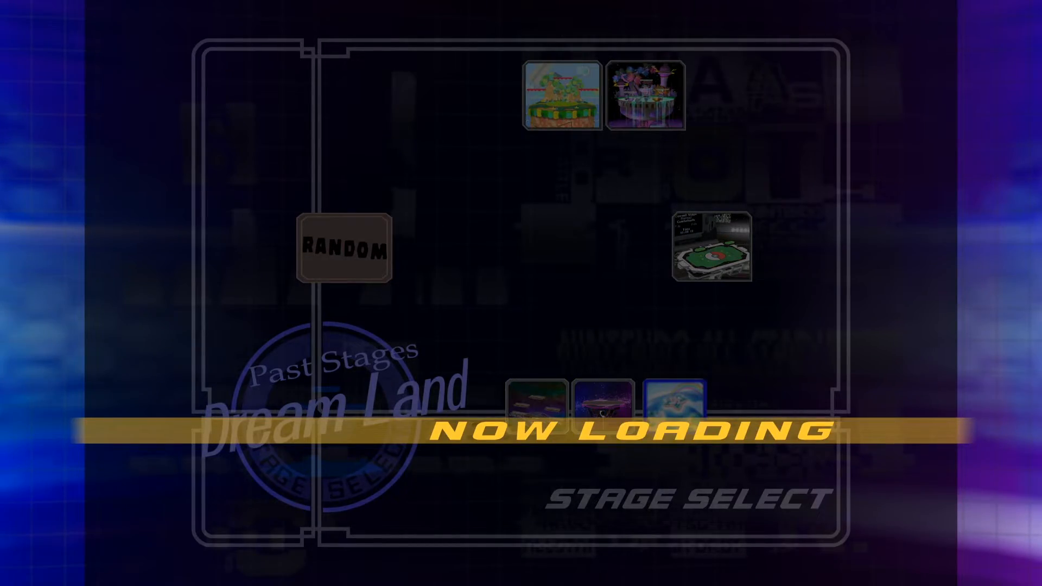